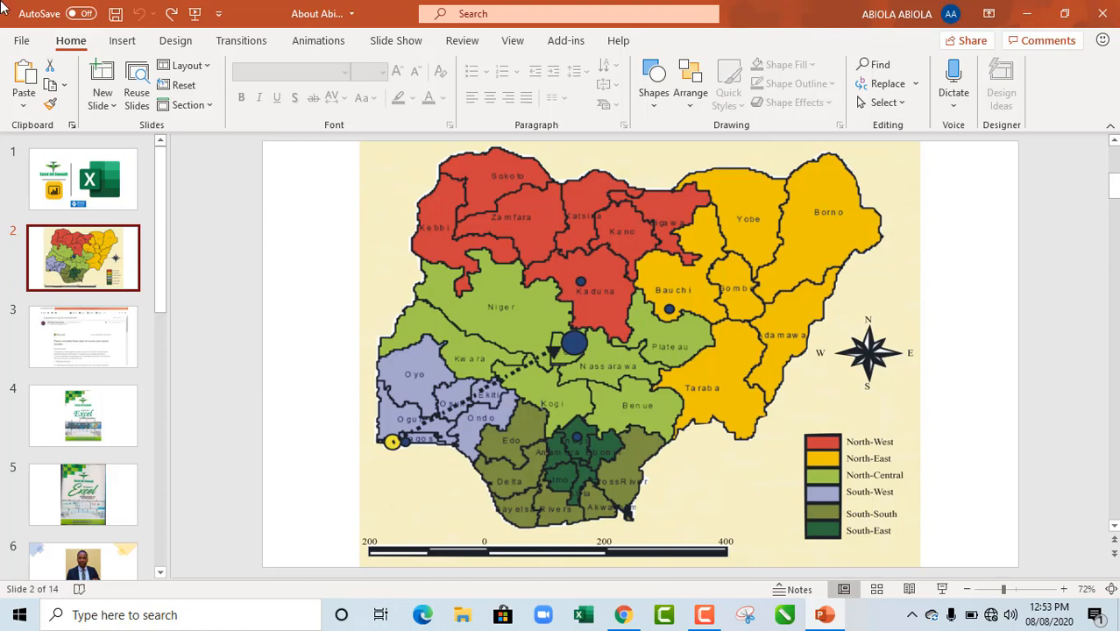
mouse_move(156, 220)
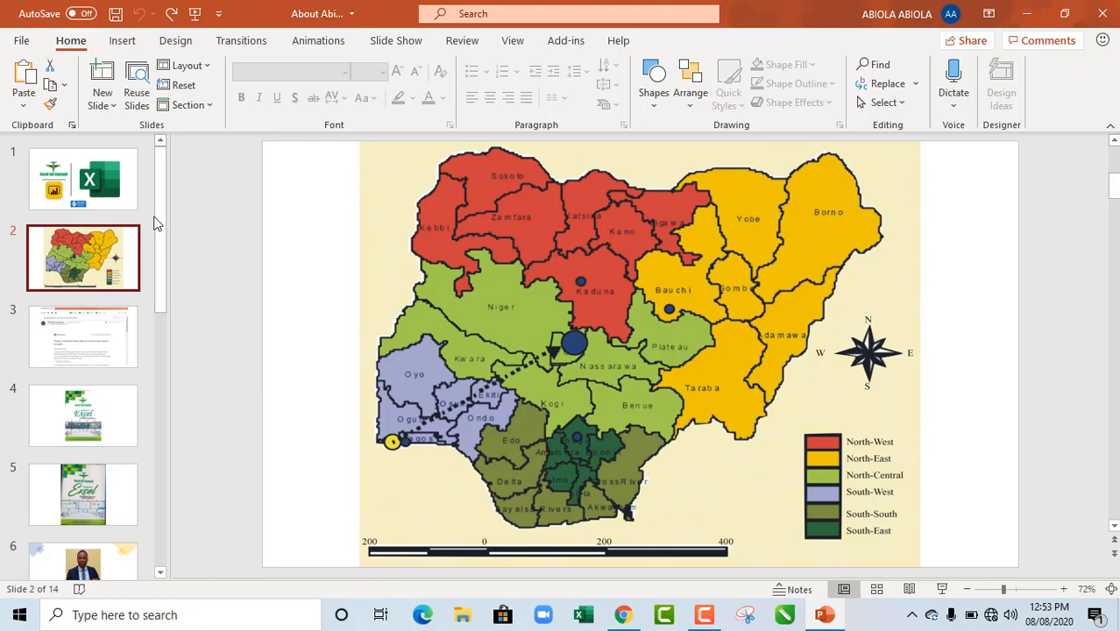
Drag the Nigeria map slide from position 2 down to position 5 in the thumbnail pane
scroll("down", 3)
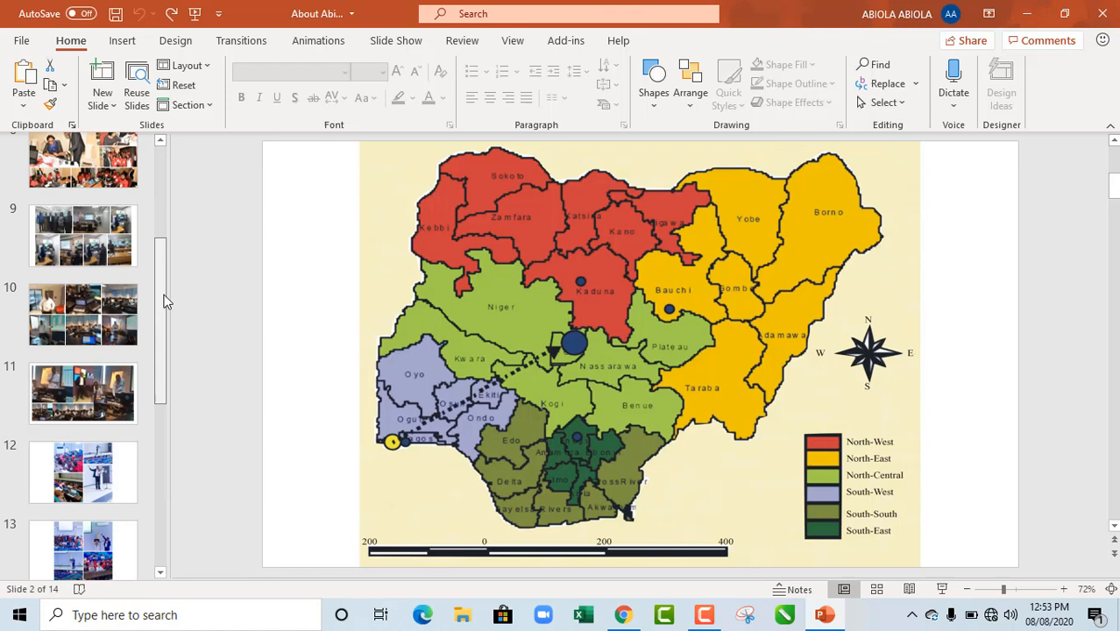
scroll("up", 3)
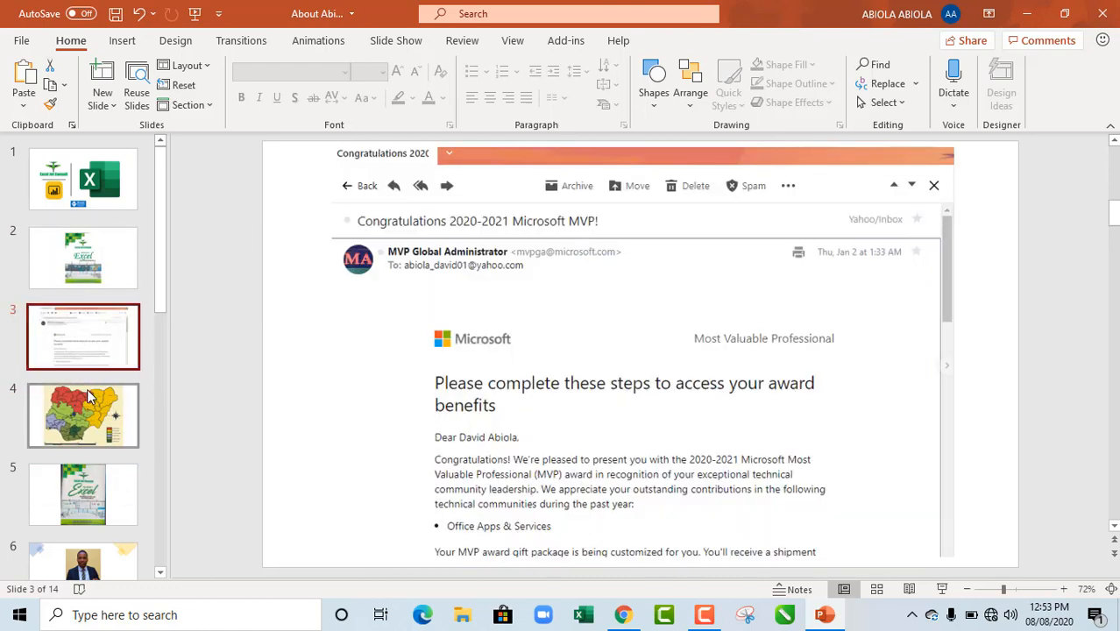
left_click(84, 494)
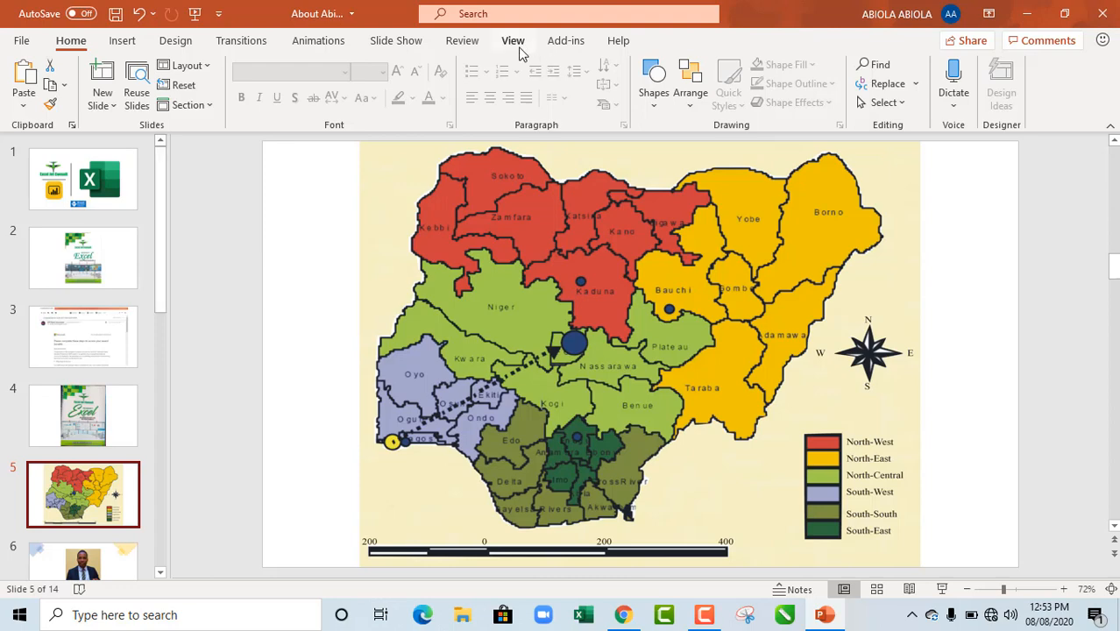
In Slide Sorter view, rearrange slides so email is first, map third and logo slide fourth
left_click(512, 41)
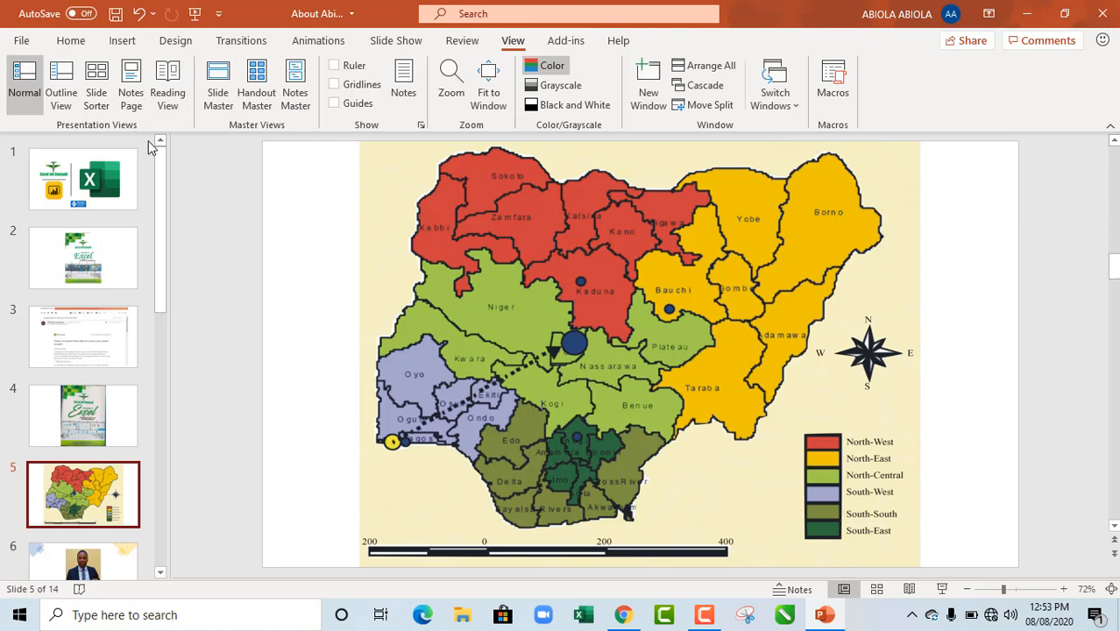
mouse_move(96, 84)
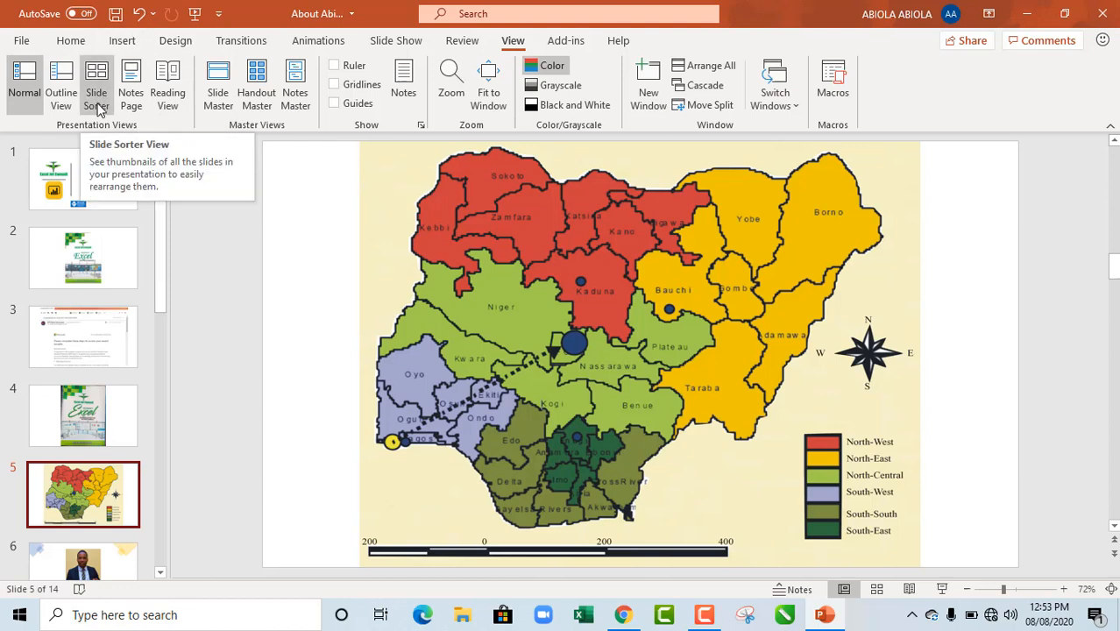
left_click(97, 85)
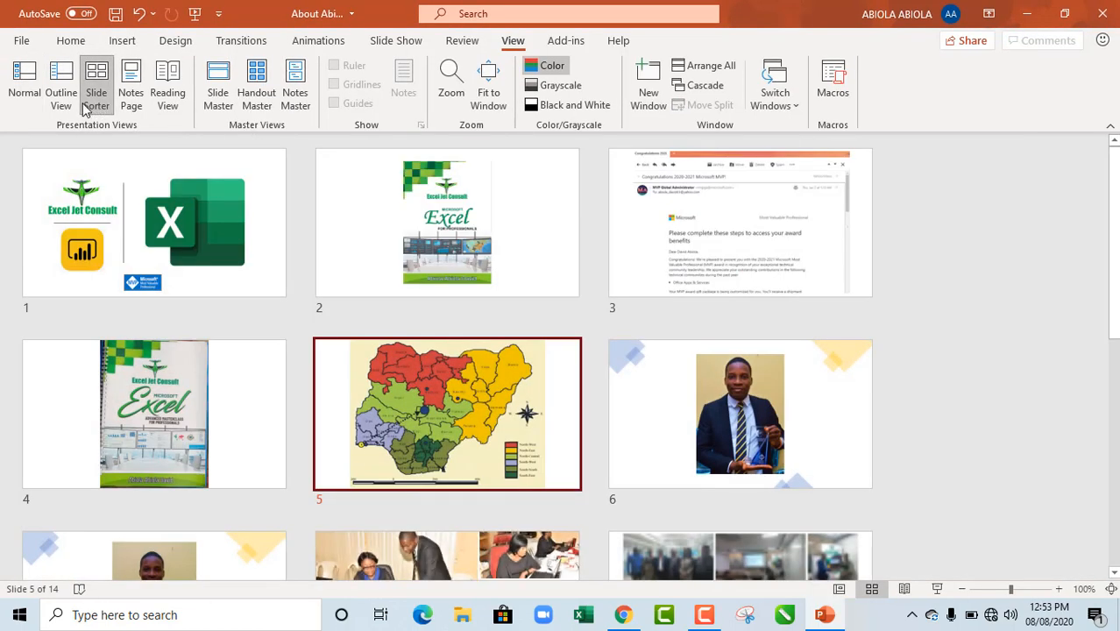
mouse_move(24, 84)
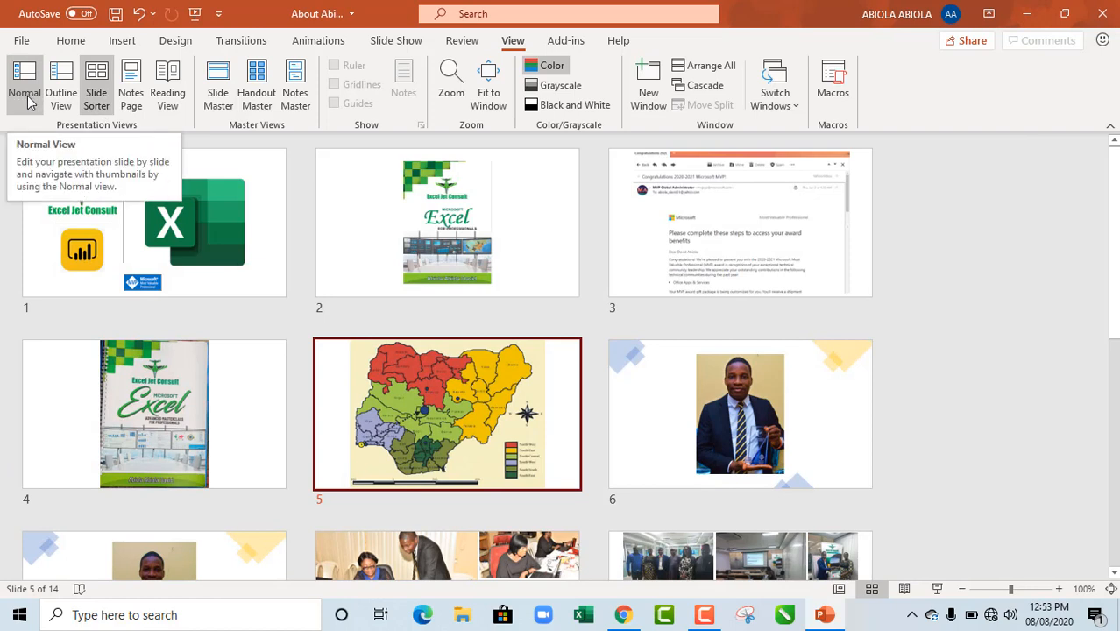
mouse_move(109, 190)
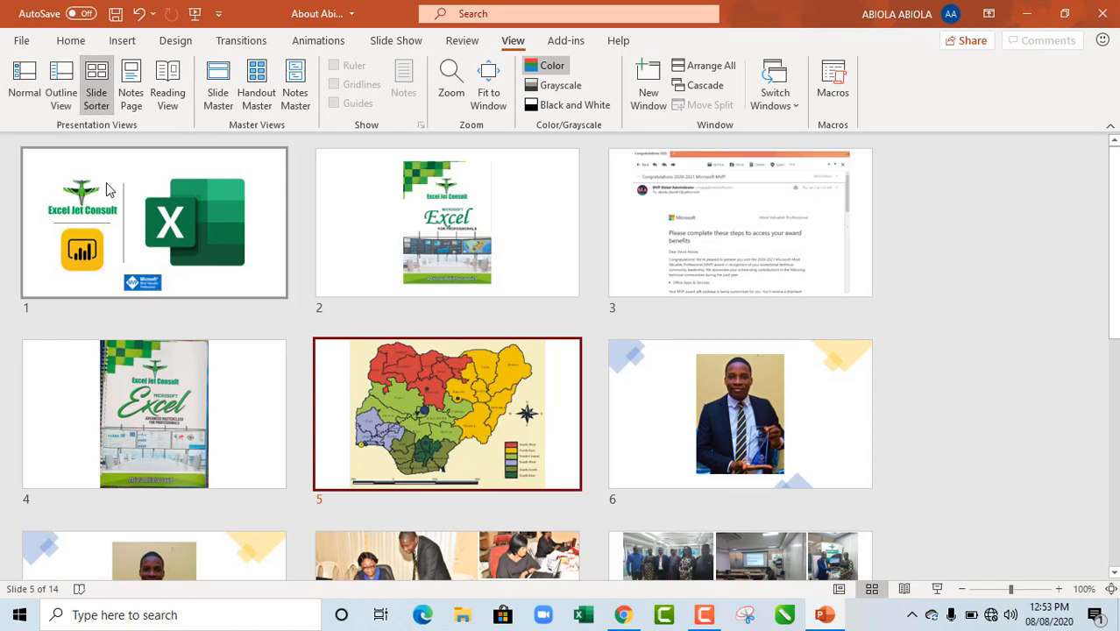
mouse_move(417, 403)
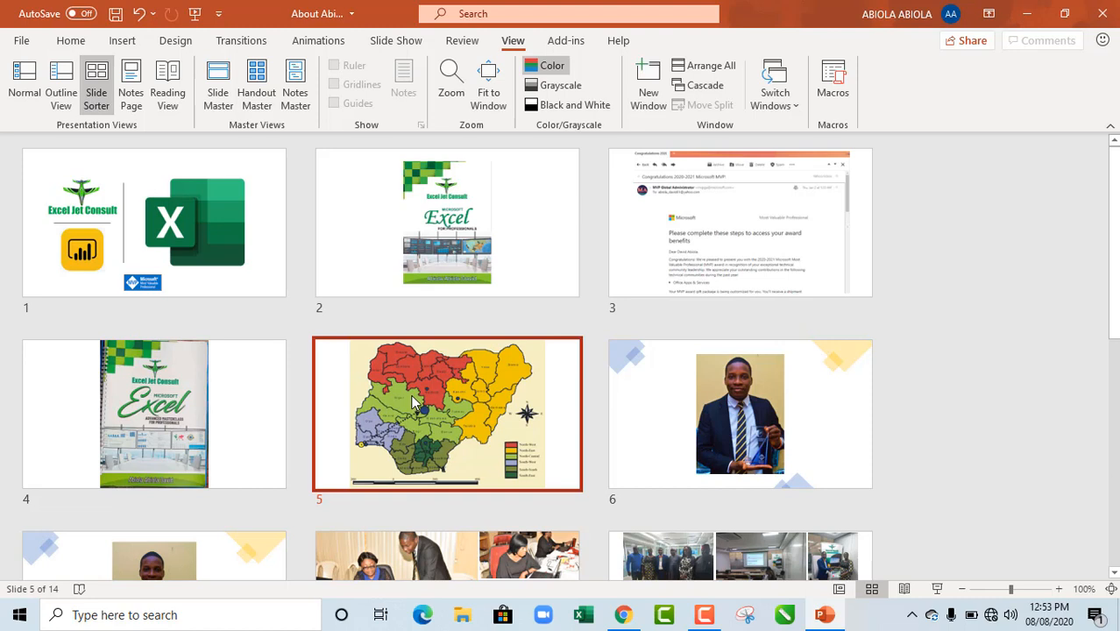
mouse_move(296, 378)
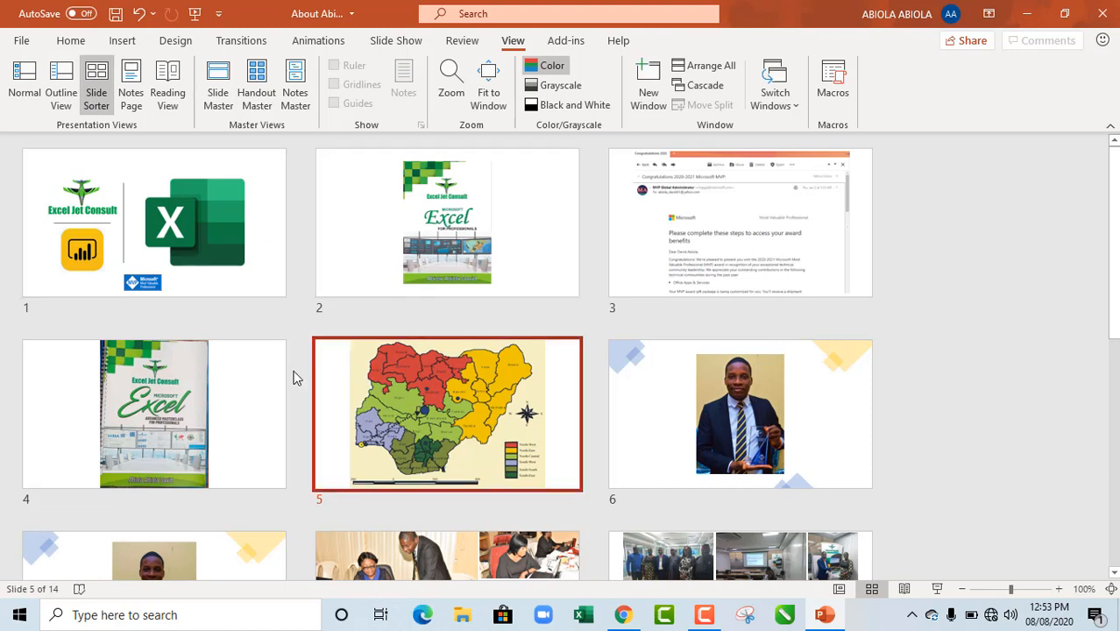
left_click(447, 221)
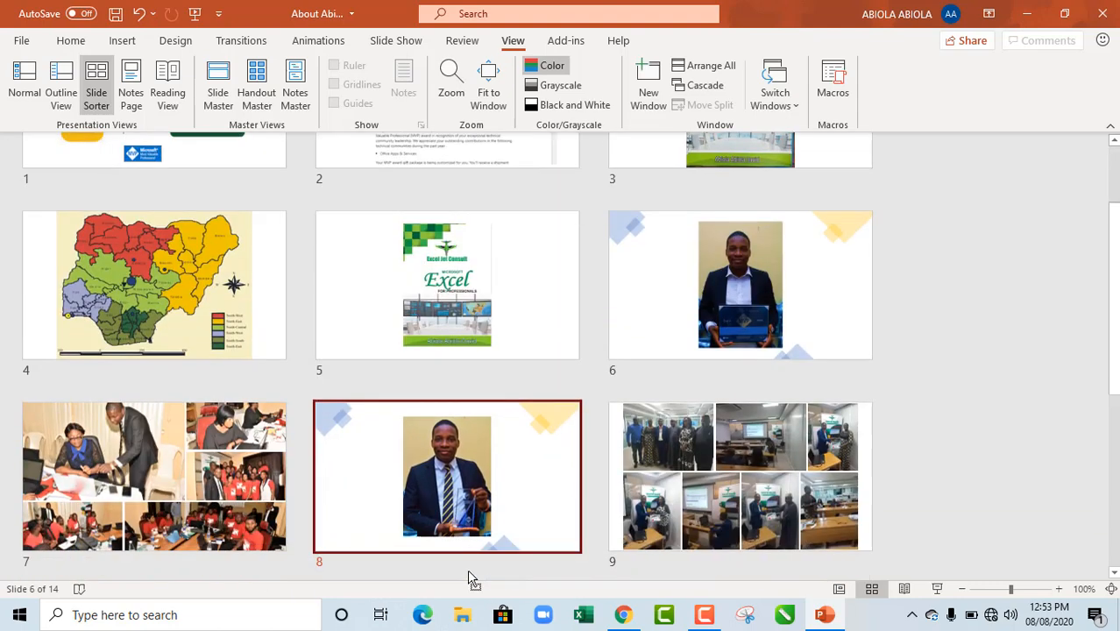
scroll("down", 3)
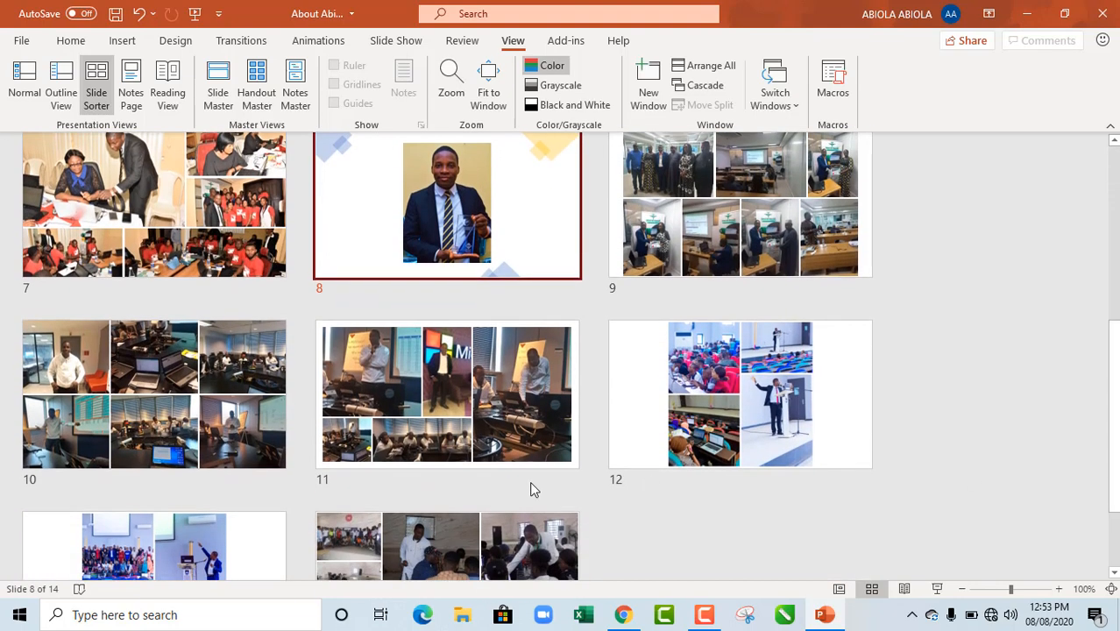
left_click(740, 231)
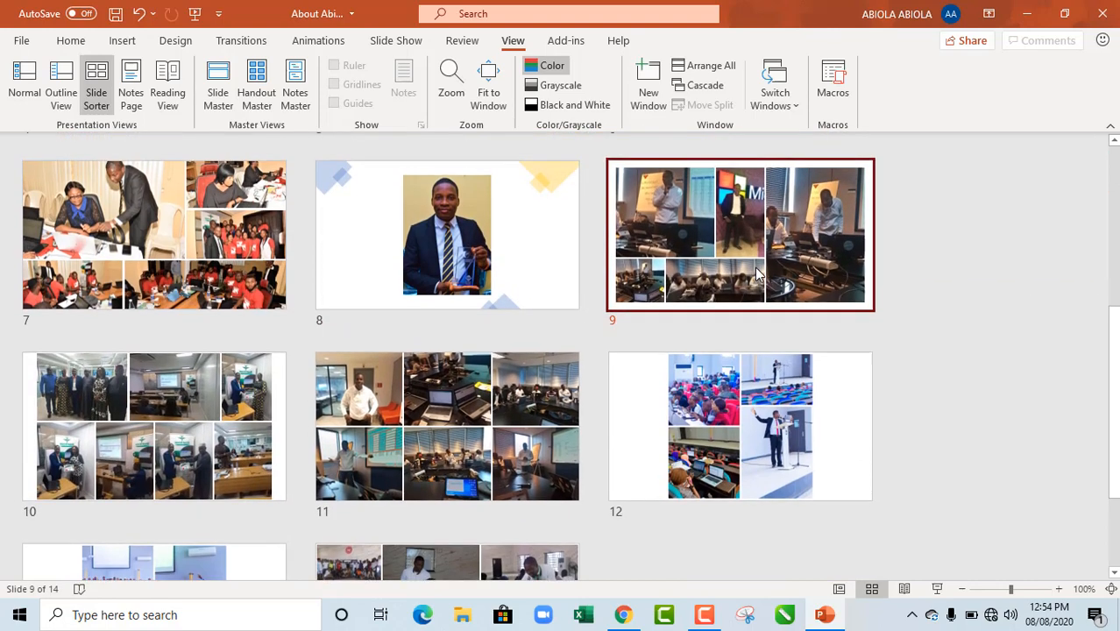
scroll("up", 3)
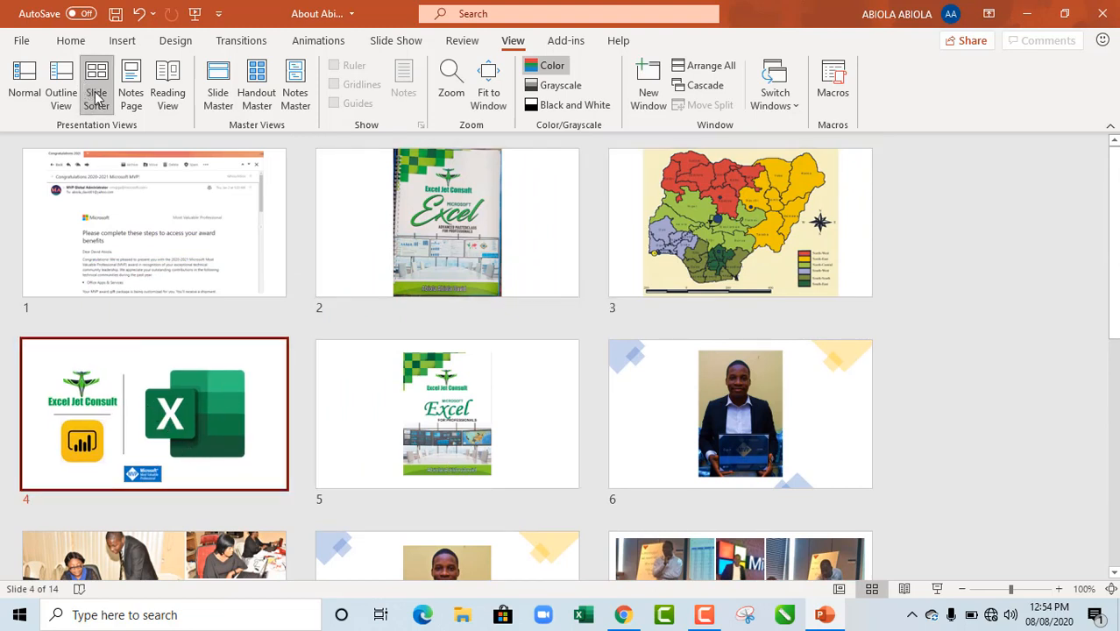
mouse_move(96, 84)
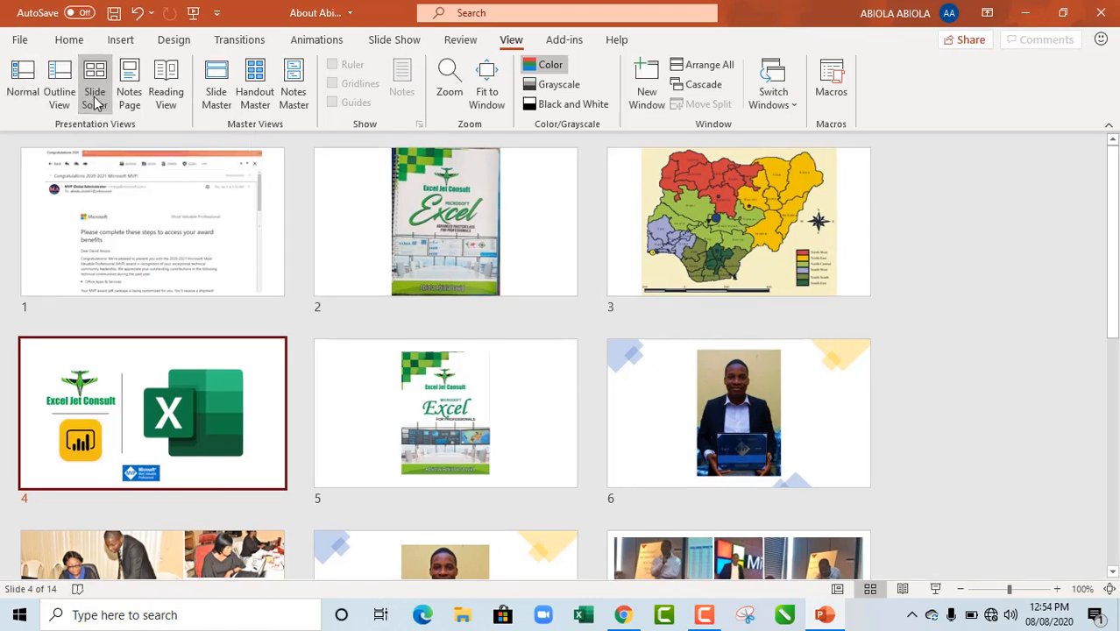
Return to Normal view with the new slide order
left_click(24, 84)
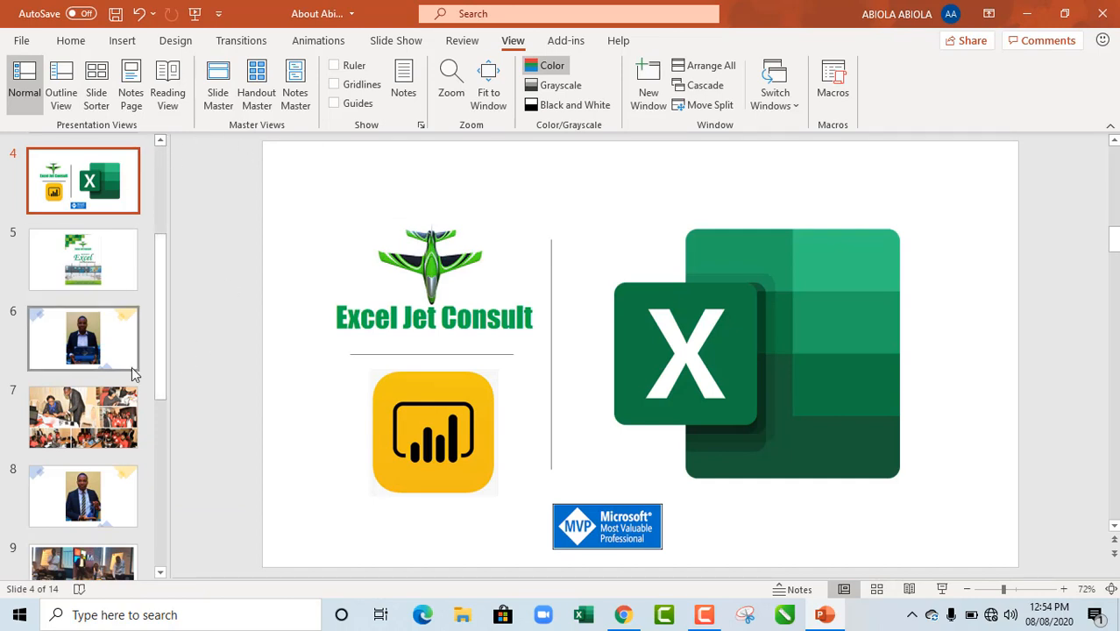
scroll("up", 3)
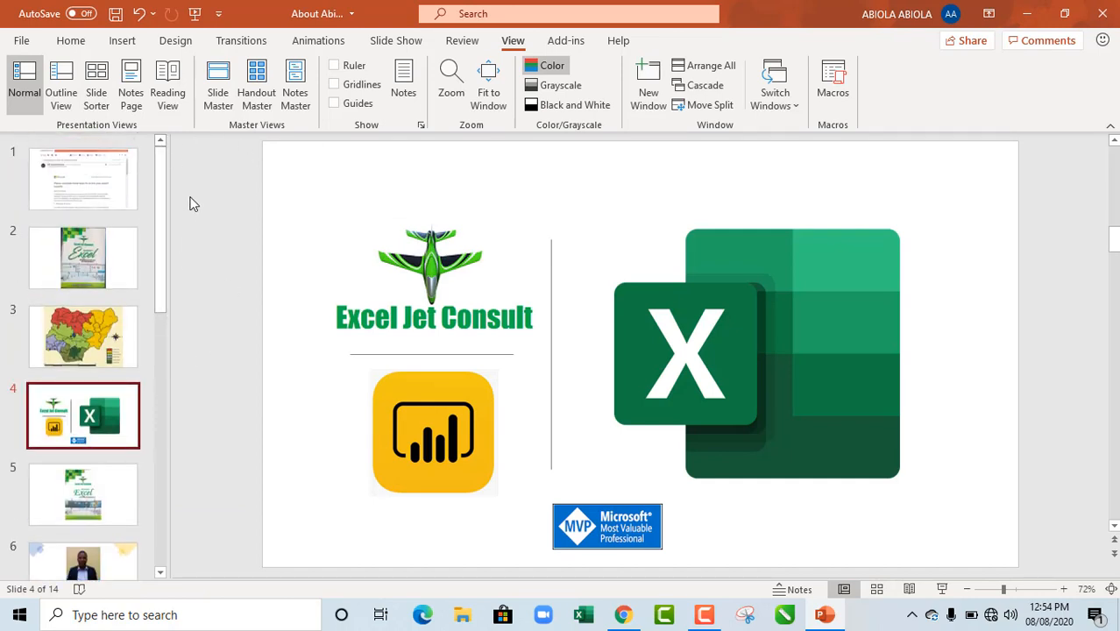